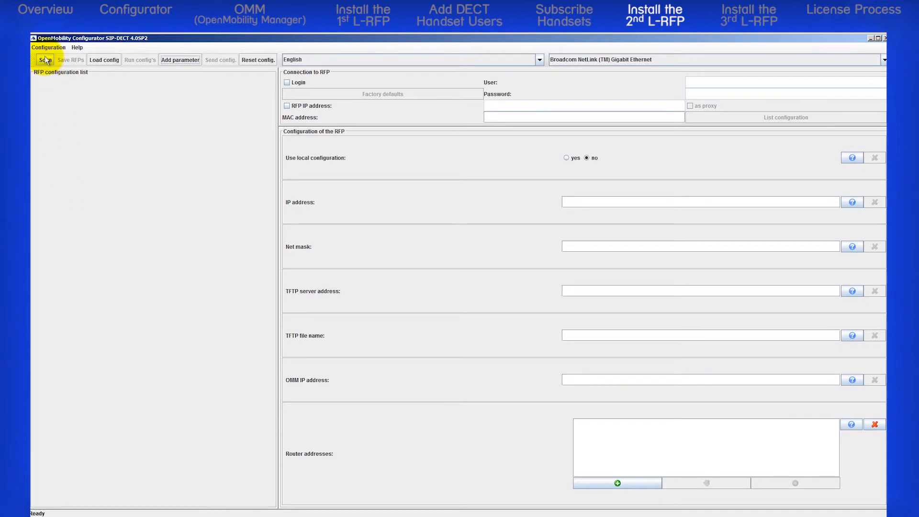
# - Scan the network and select RFP 00:30:42:18:21:11 among the two base stations found
pyautogui.click(45, 60)
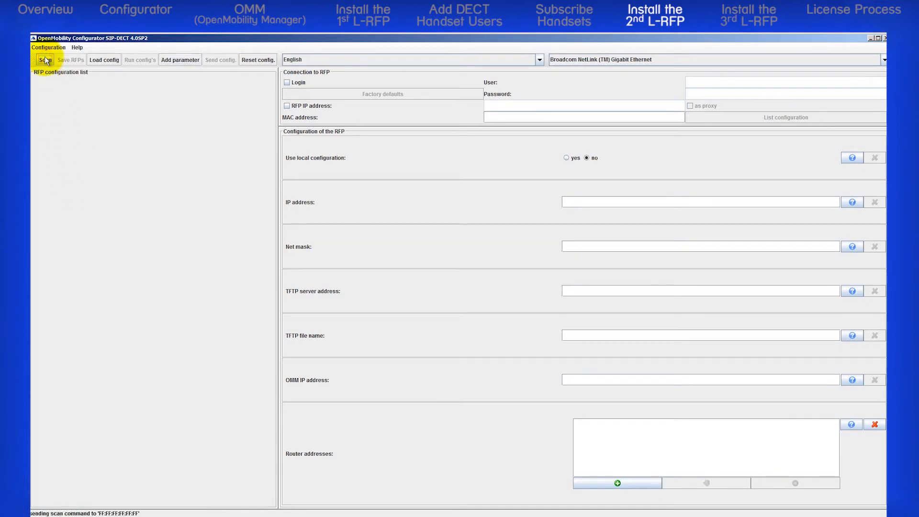
pyautogui.click(45, 60)
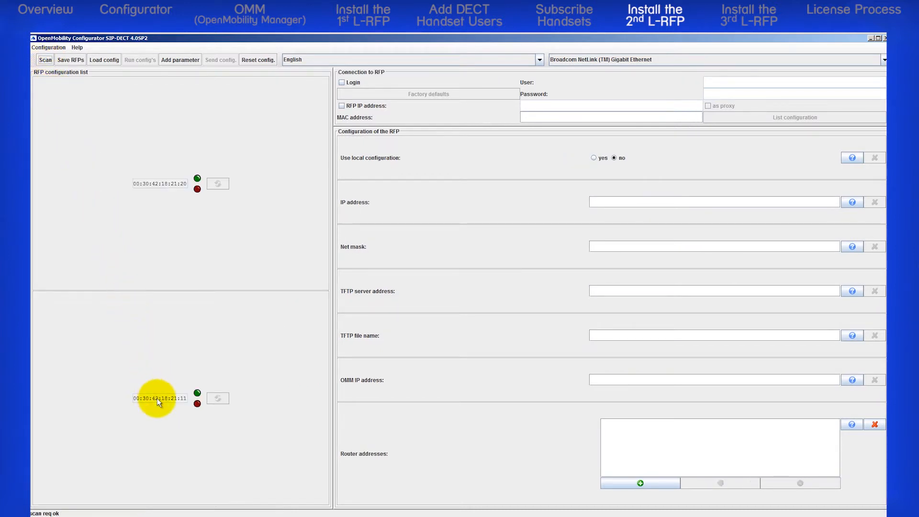
pyautogui.click(159, 398)
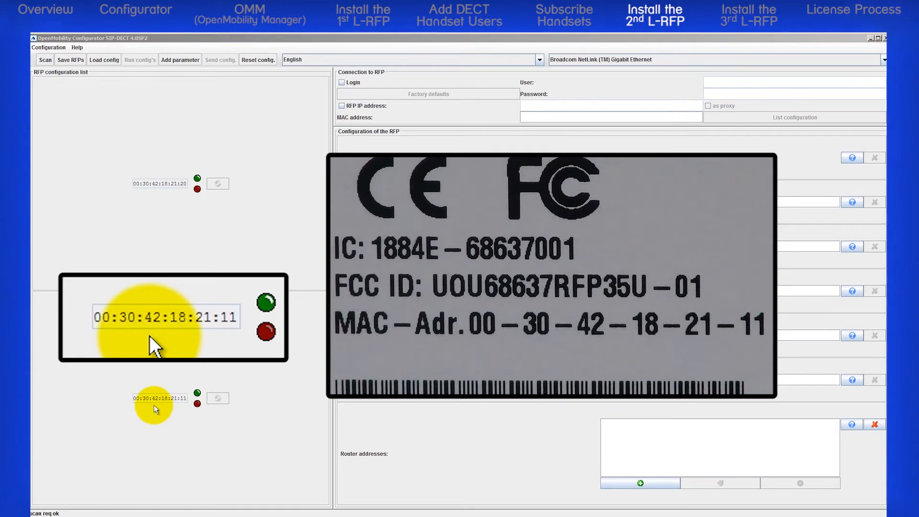
pyautogui.click(159, 397)
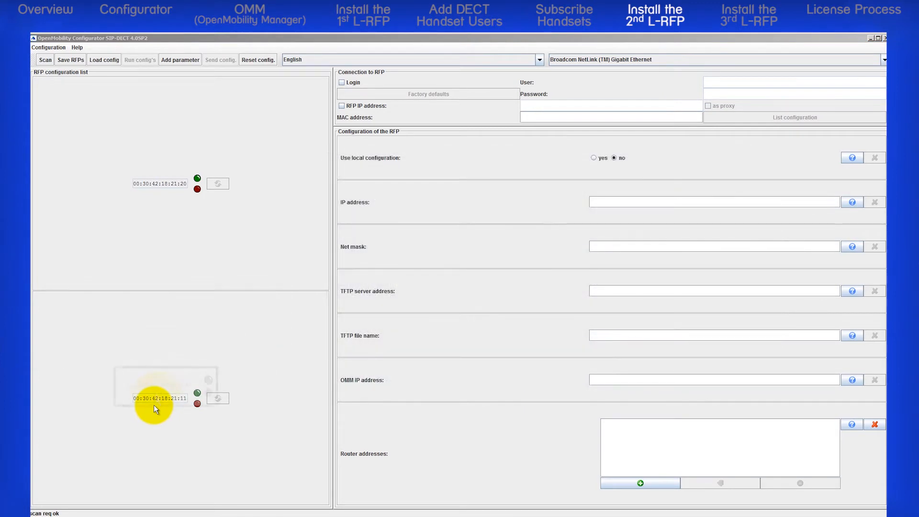
# - Load RFP 00:30:42:18:21:11, enable Login and enter user omm
pyautogui.click(159, 398)
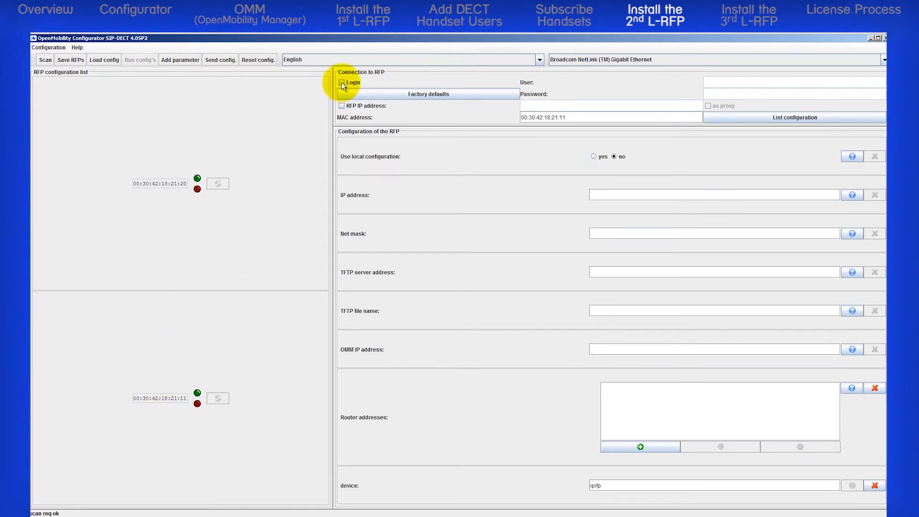
pyautogui.click(341, 82)
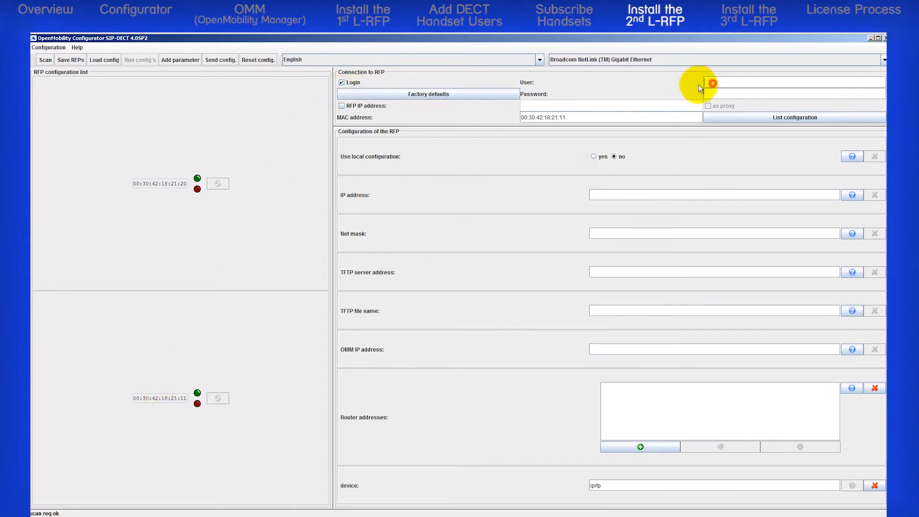
pyautogui.write('omm')
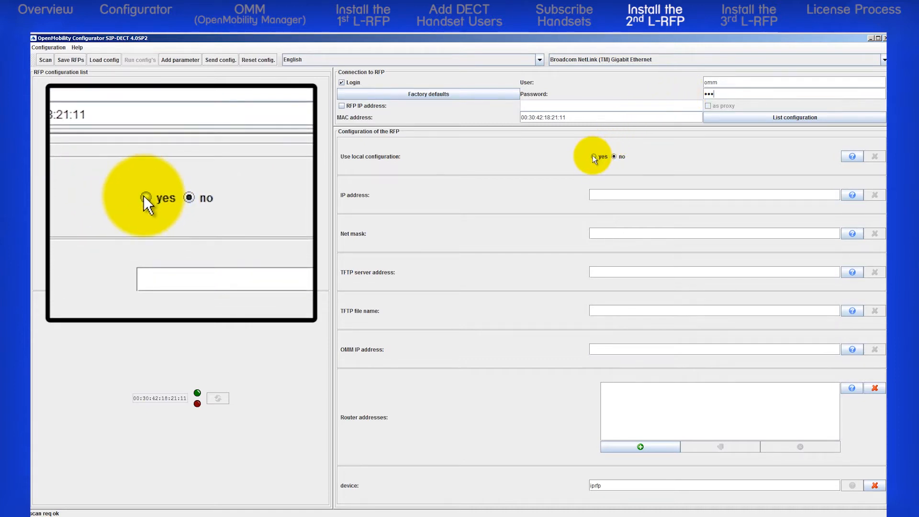
# - Enable local configuration with IP 10.70.109.165 and netmask 255.255.255.0
pyautogui.click(593, 156)
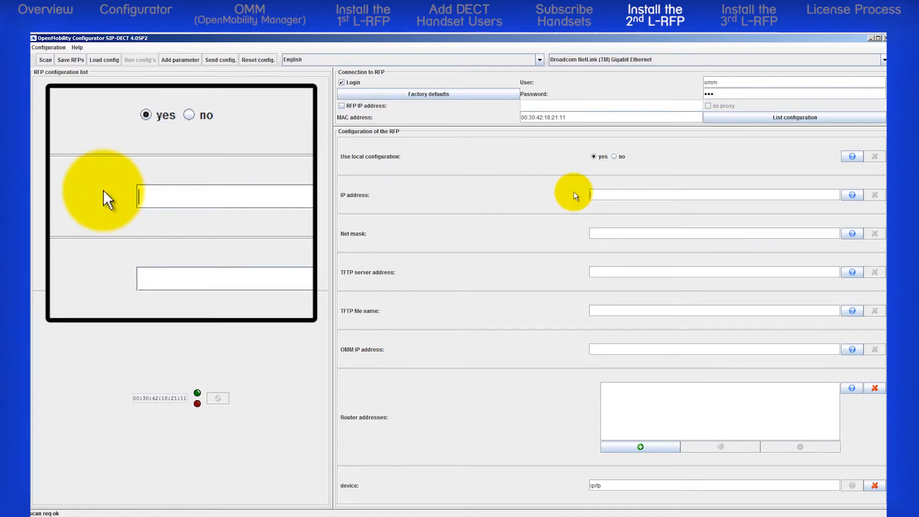
pyautogui.write('1')
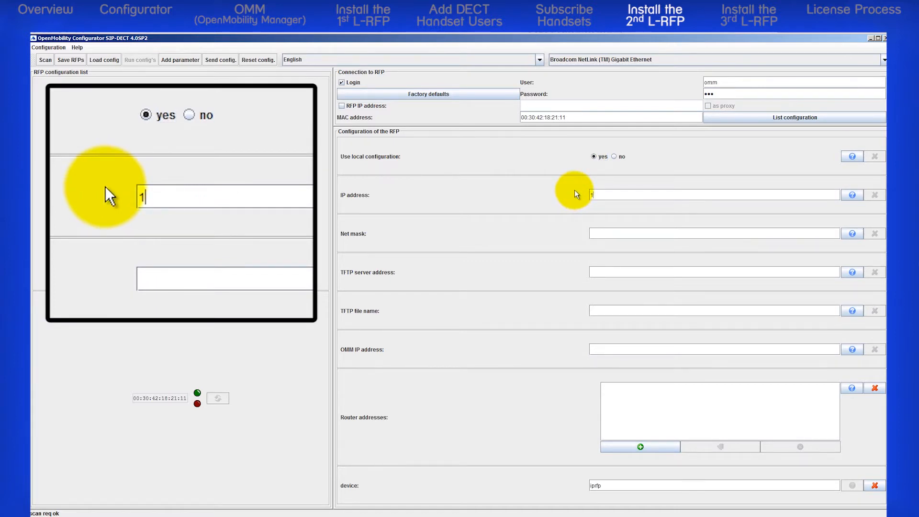
pyautogui.write('0.70.')
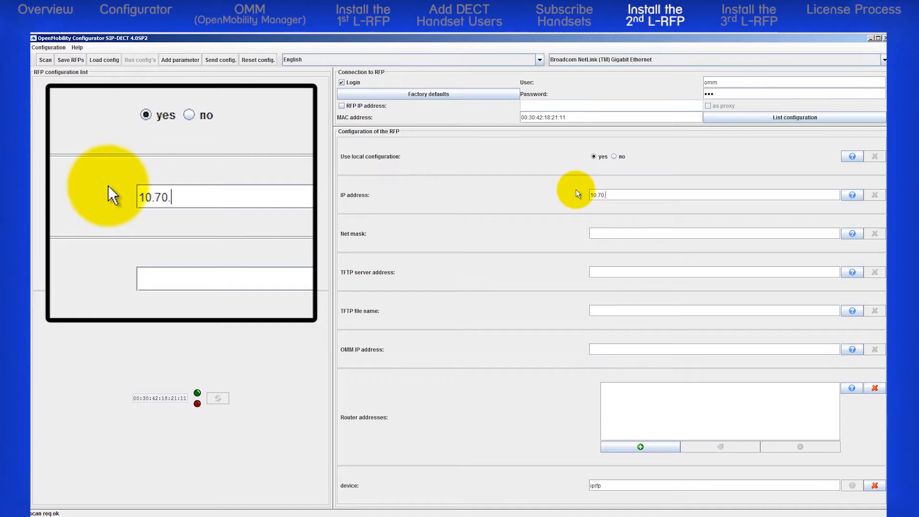
pyautogui.write('109.')
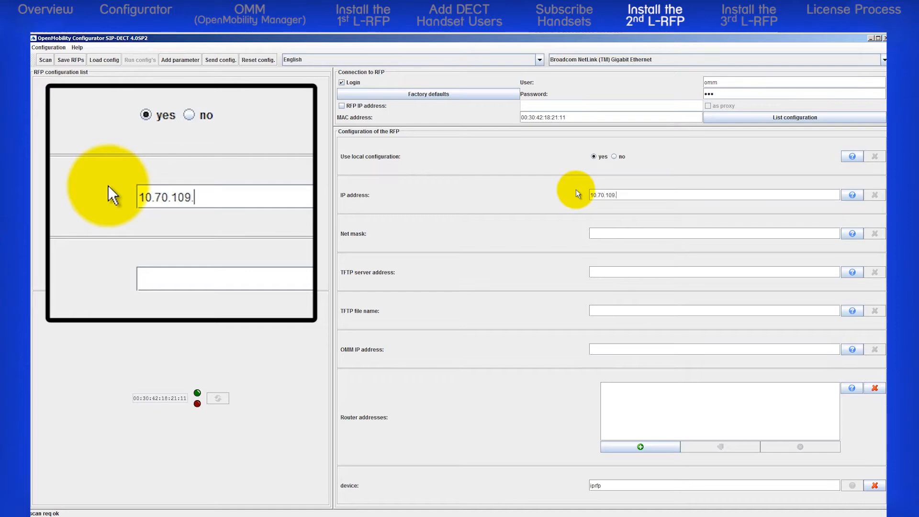
pyautogui.write('165')
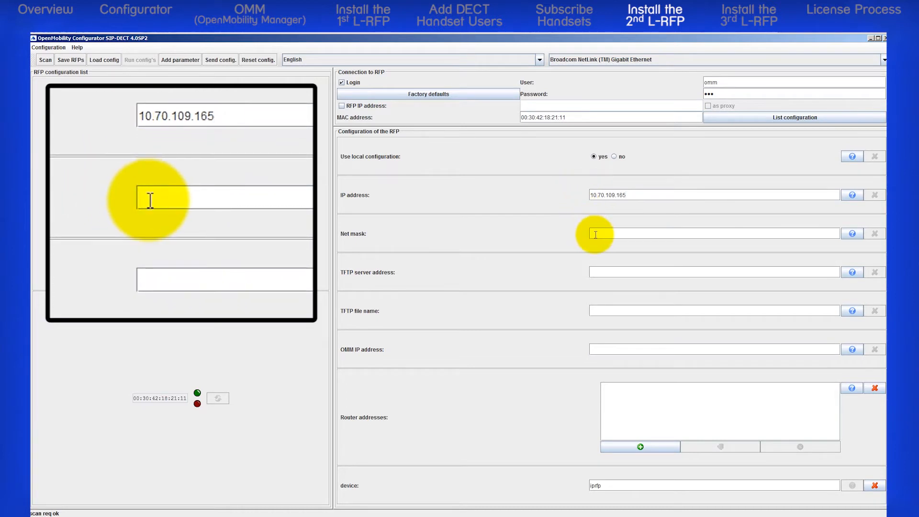
pyautogui.write('255.')
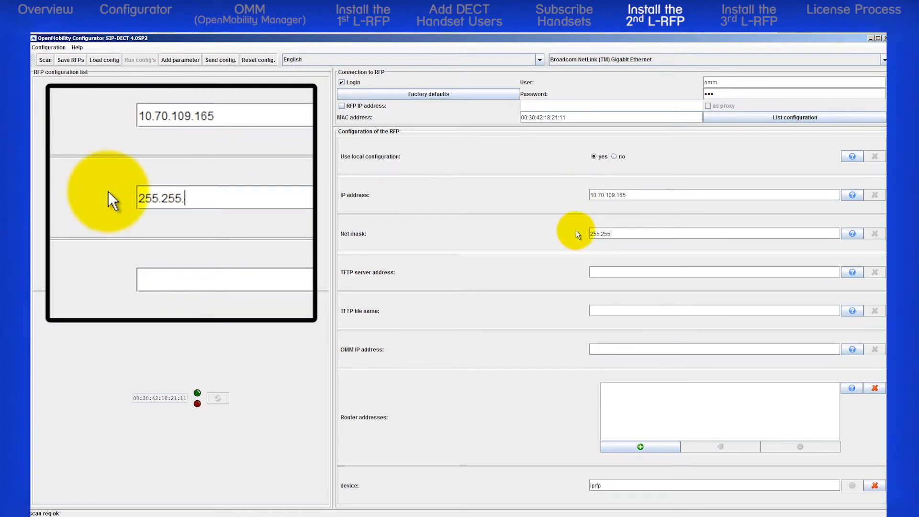
pyautogui.write('255.0')
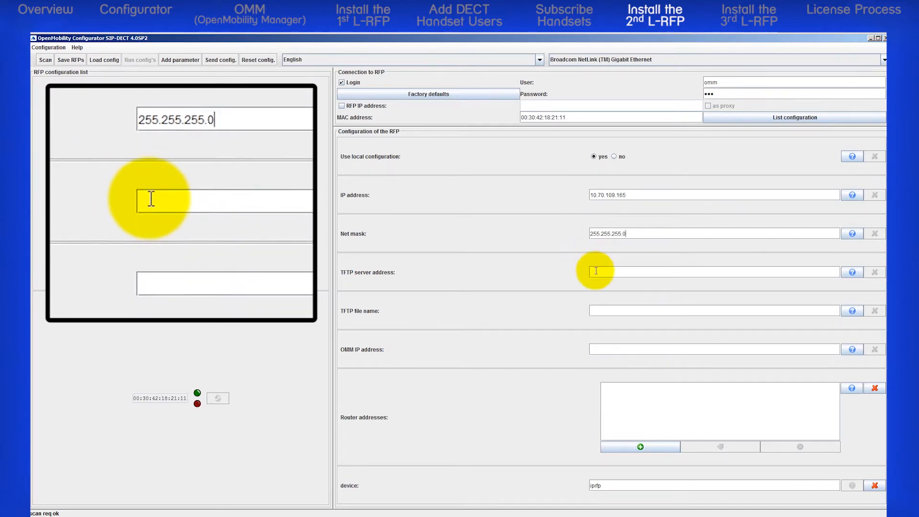
# - Enter TFTP server 10.70.109.243 and TFTP file name iprfp3g.dnld
pyautogui.write('10.70.109.24')
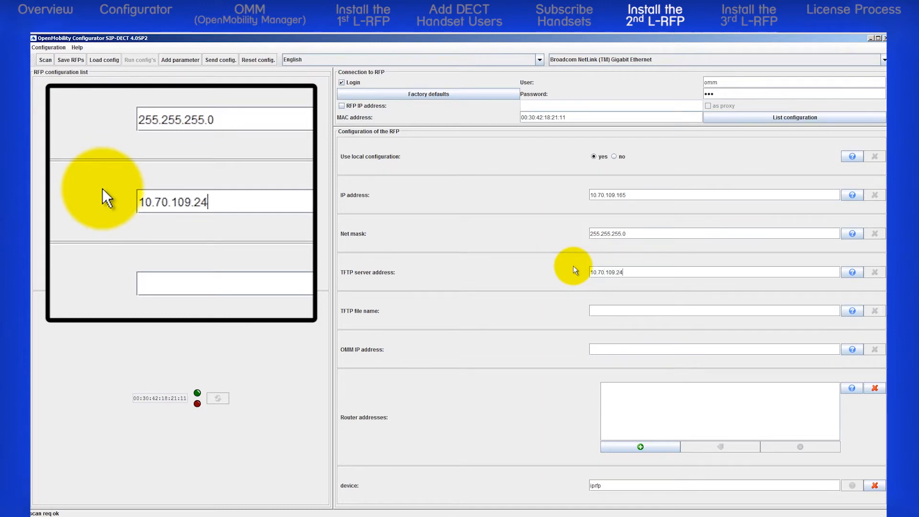
pyautogui.write('3')
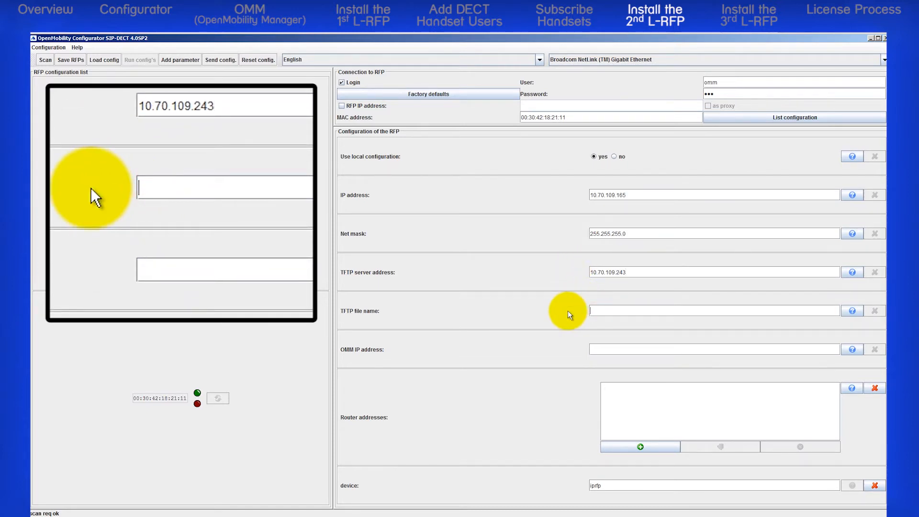
pyautogui.write('ip')
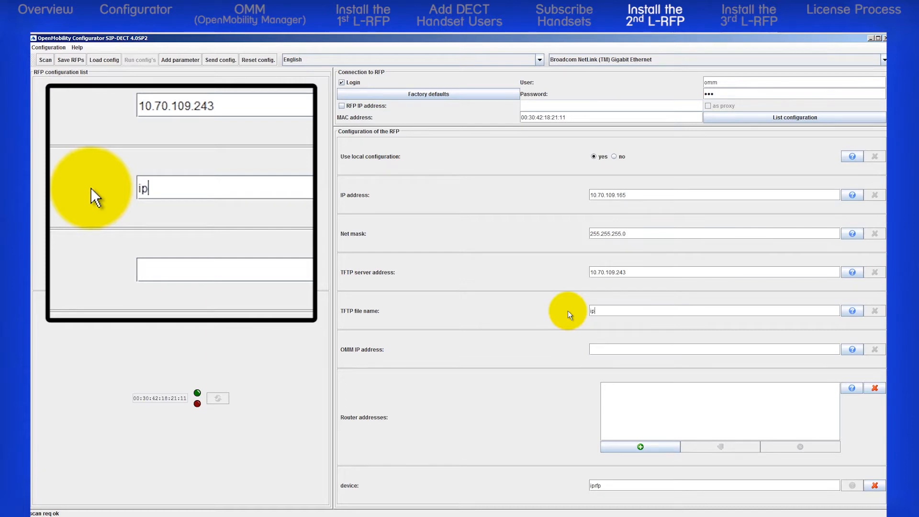
pyautogui.write('rfp3g')
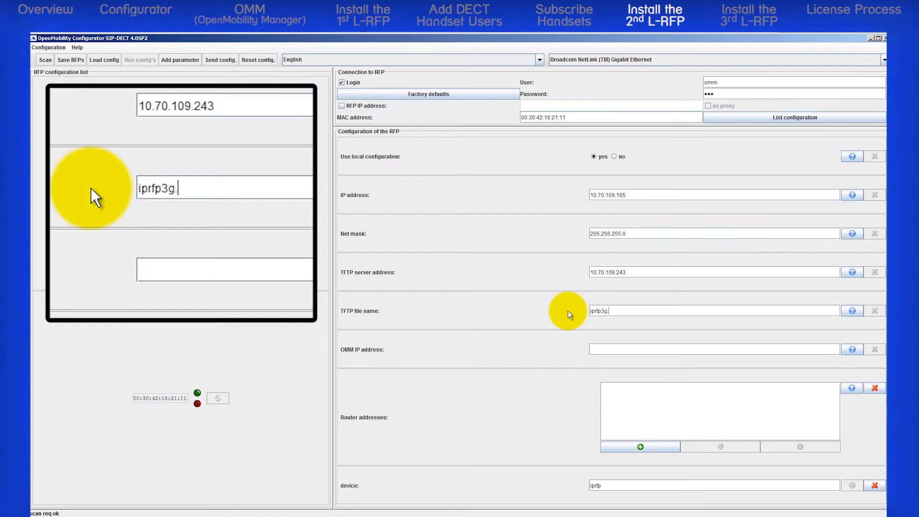
pyautogui.write('.dnld')
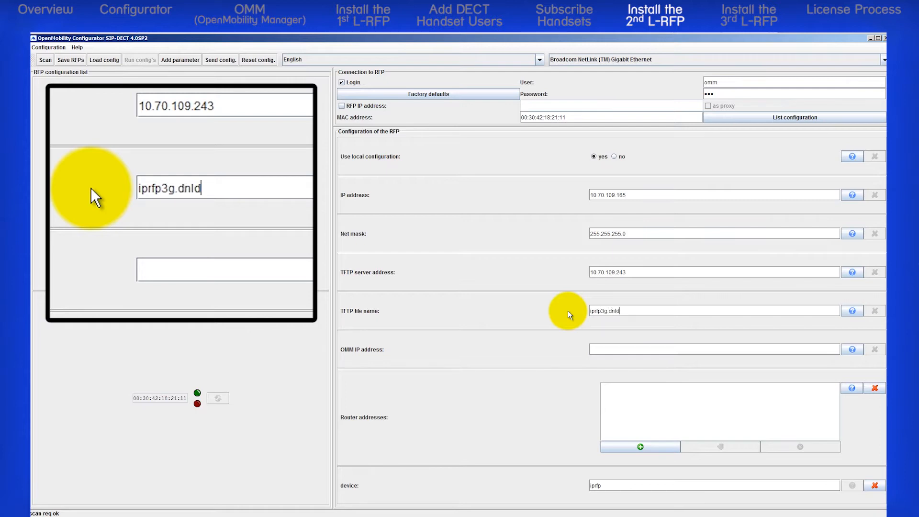
# - Enter 10.70.109.152 as the RFP's OMM IP address
pyautogui.click(713, 349)
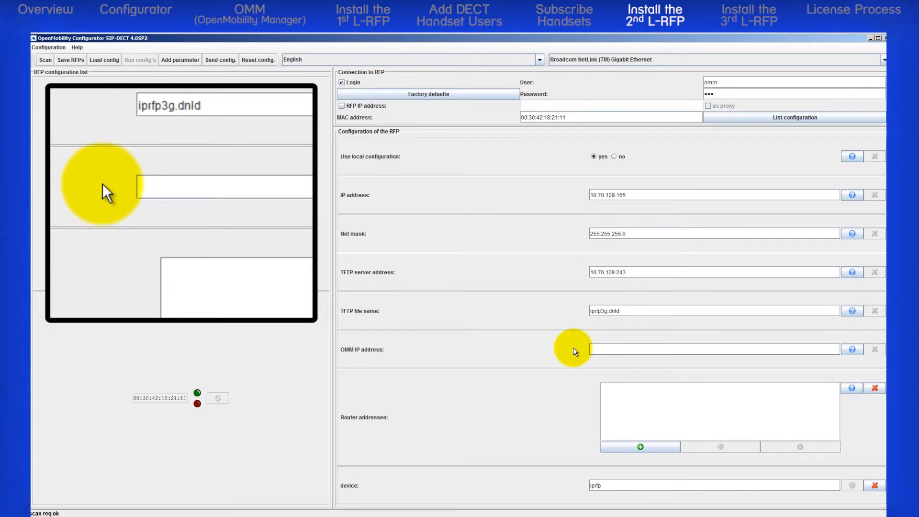
pyautogui.write('10.')
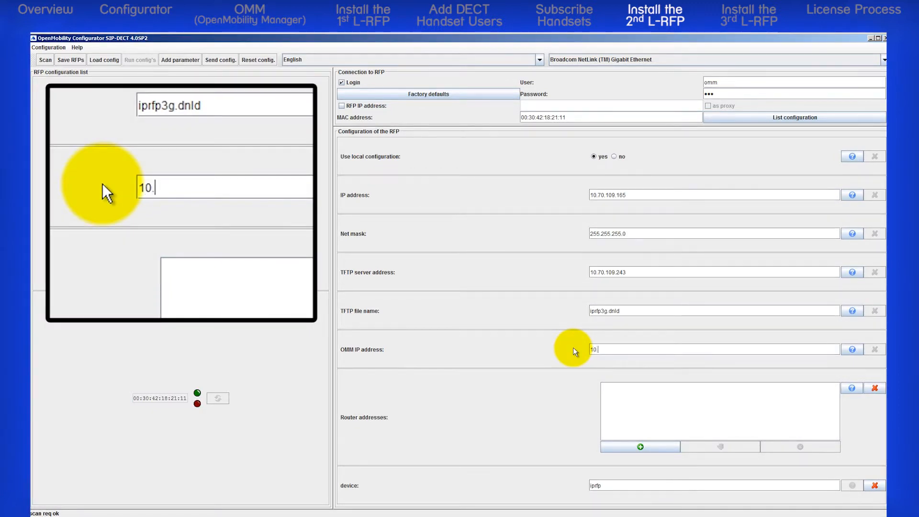
pyautogui.write('70.109.152')
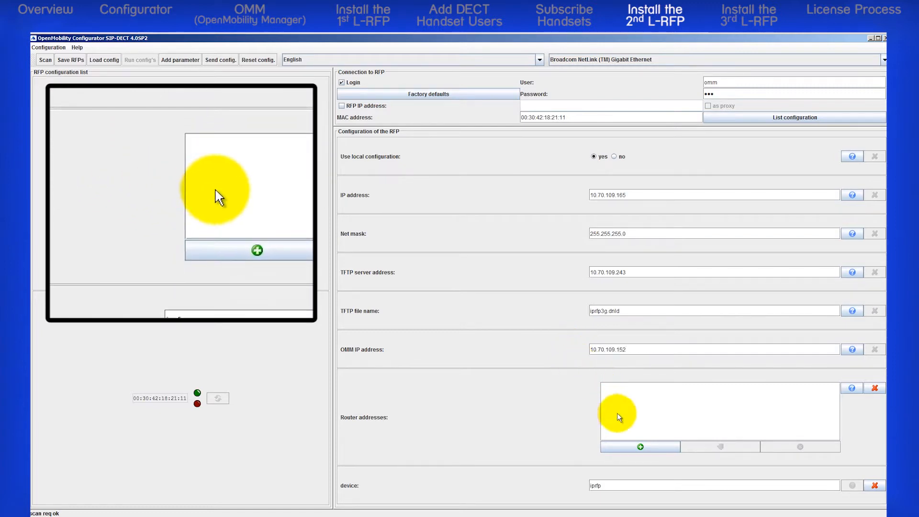
# - Add router address 10.70.109.200 to the RFP's router list
pyautogui.click(639, 447)
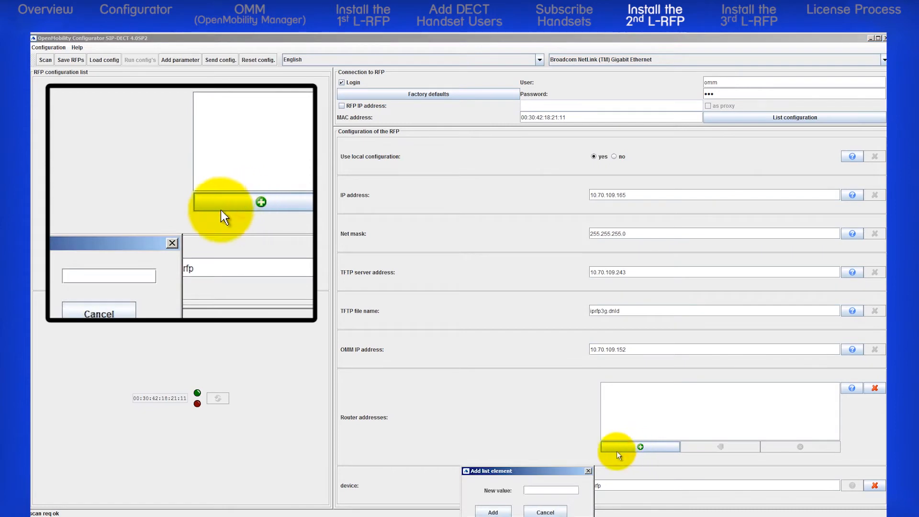
pyautogui.write('1')
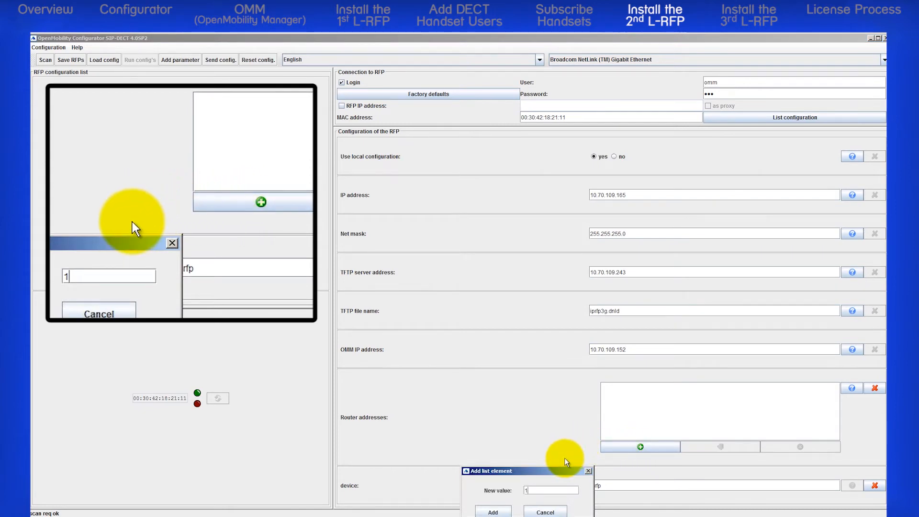
pyautogui.write('0.70.109.200')
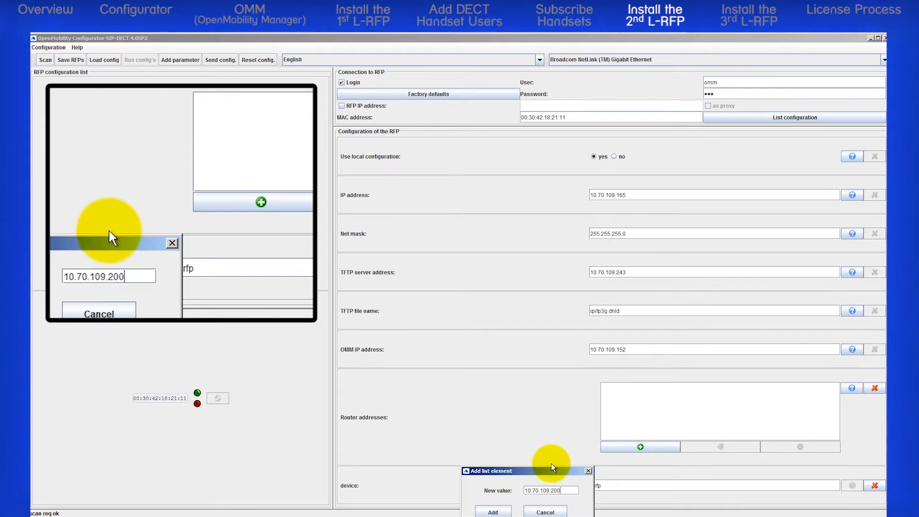
pyautogui.click(492, 511)
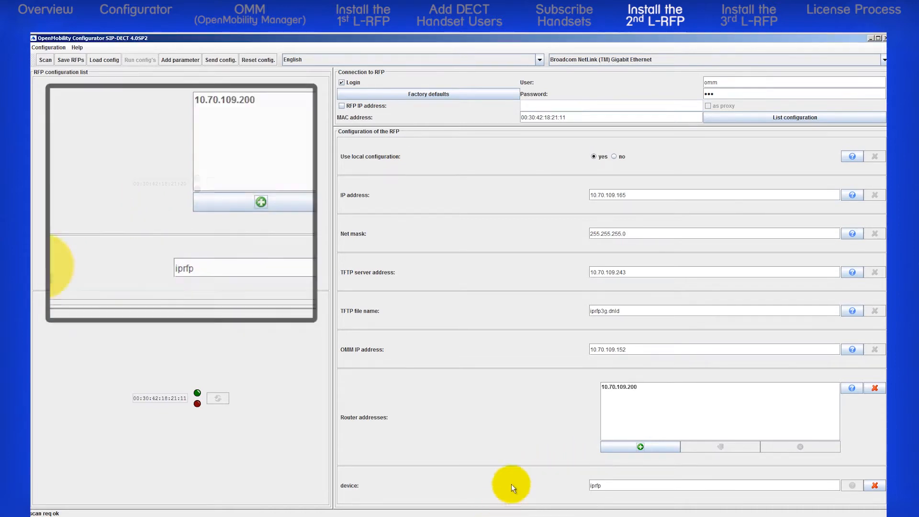
# - Add DNS address 10.70.2.1, NTP server pool.ntp.org and country 100
pyautogui.click(180, 59)
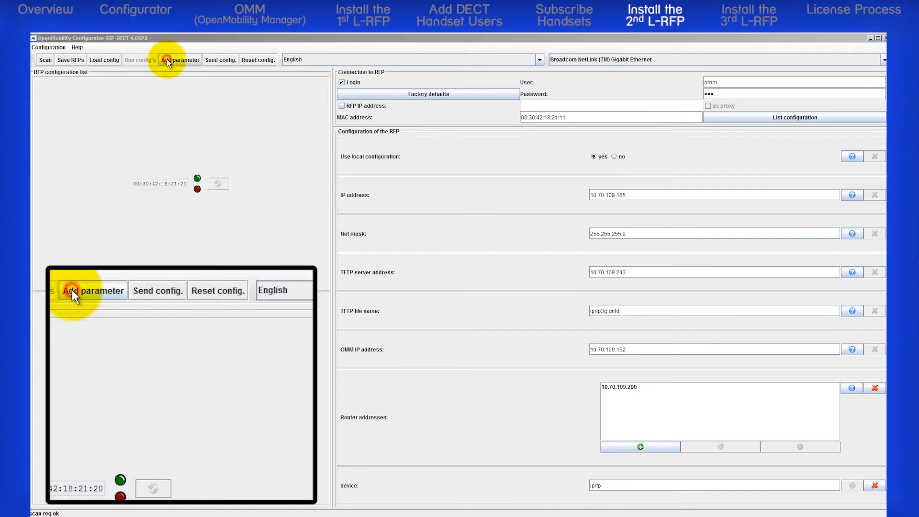
pyautogui.click(180, 59)
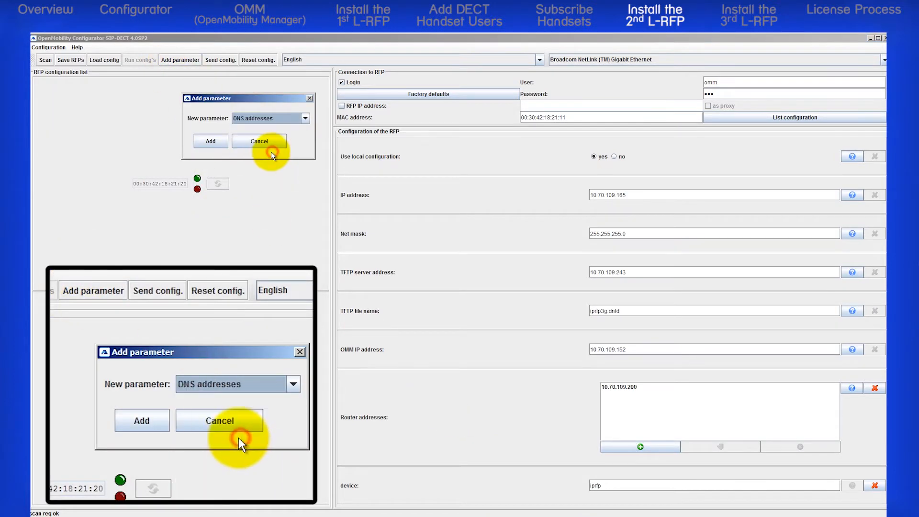
pyautogui.click(640, 491)
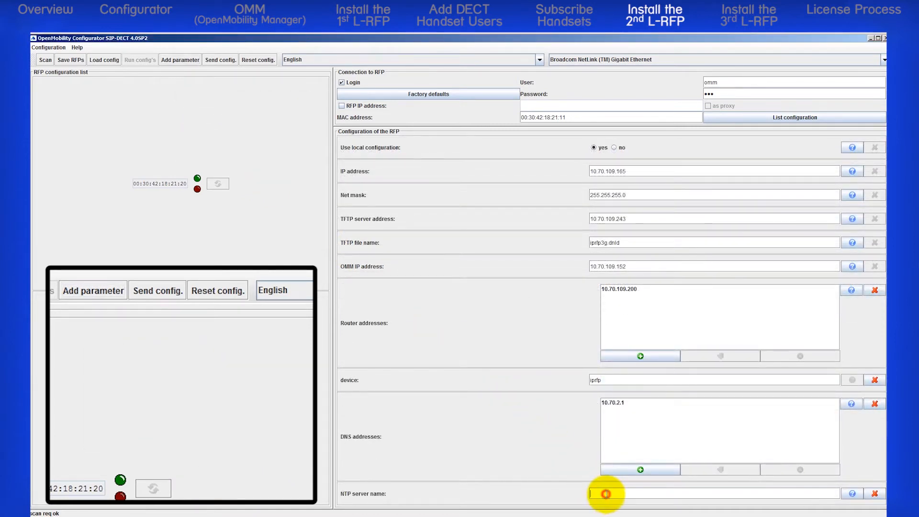
pyautogui.write('pool.ntp.org')
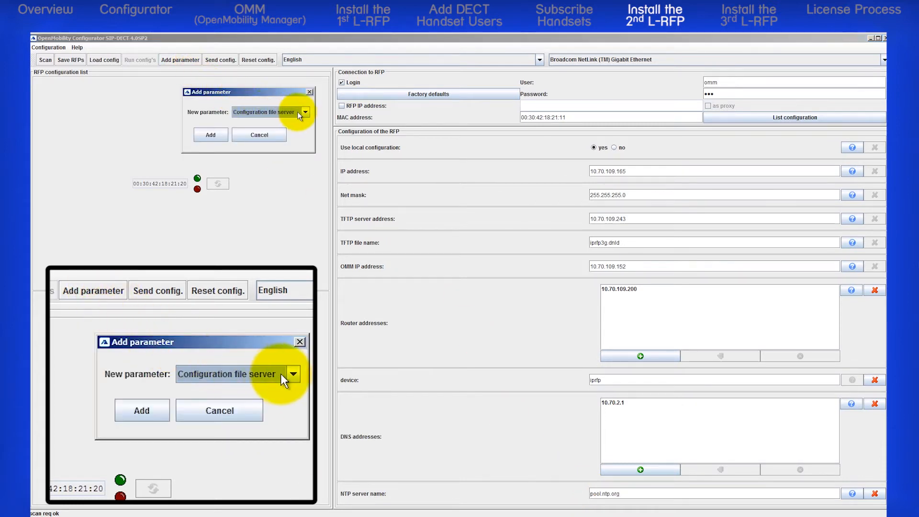
pyautogui.click(292, 374)
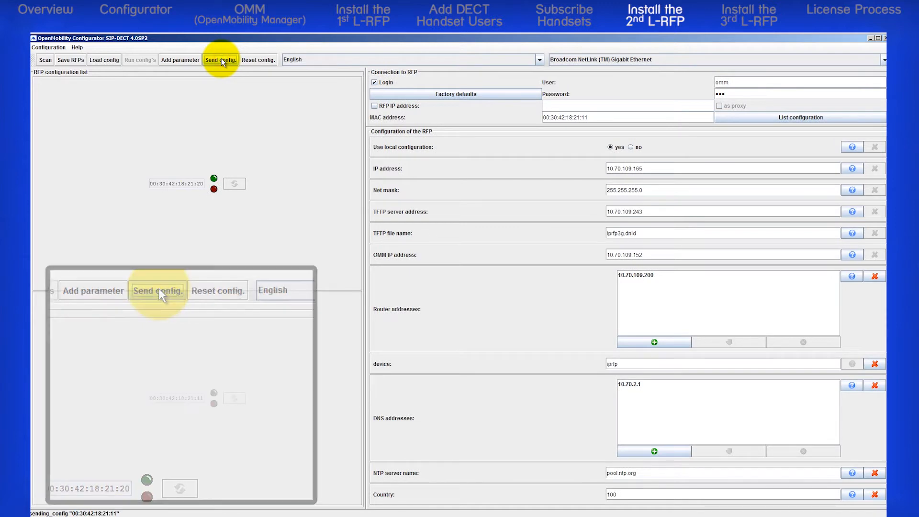
# - Send the configuration to the RFP, then log in to OpenMobility Manager as omm
pyautogui.click(220, 59)
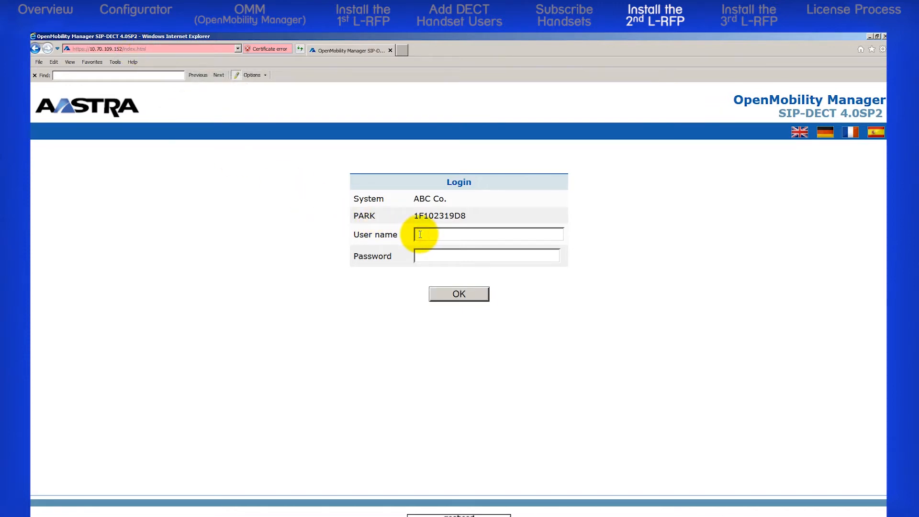
pyautogui.write('omm')
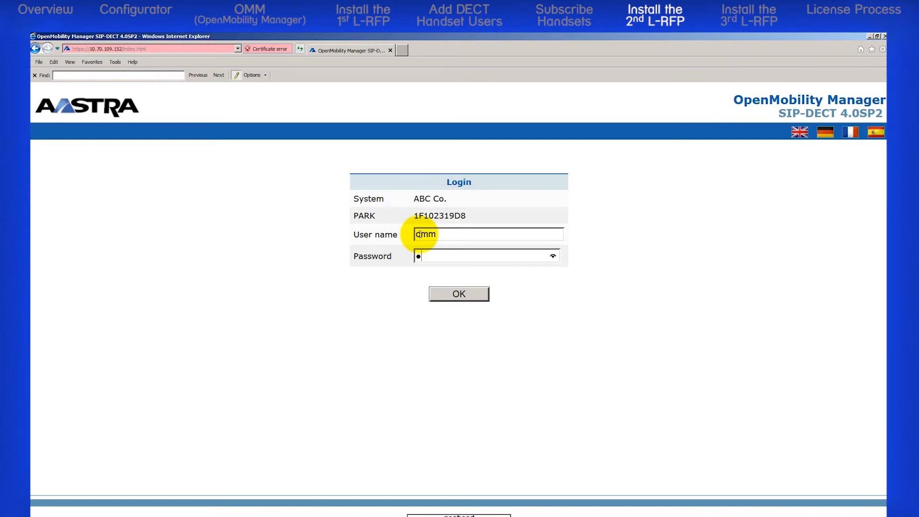
pyautogui.click(459, 293)
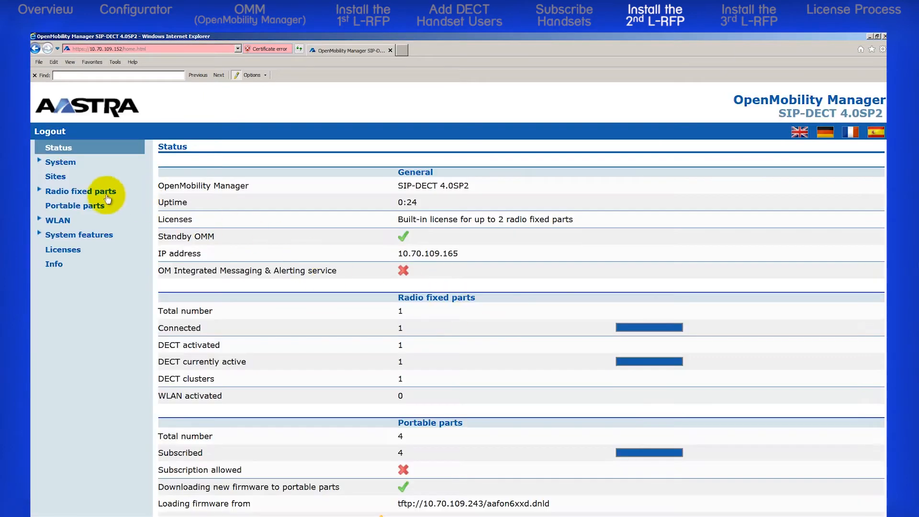
pyautogui.click(80, 191)
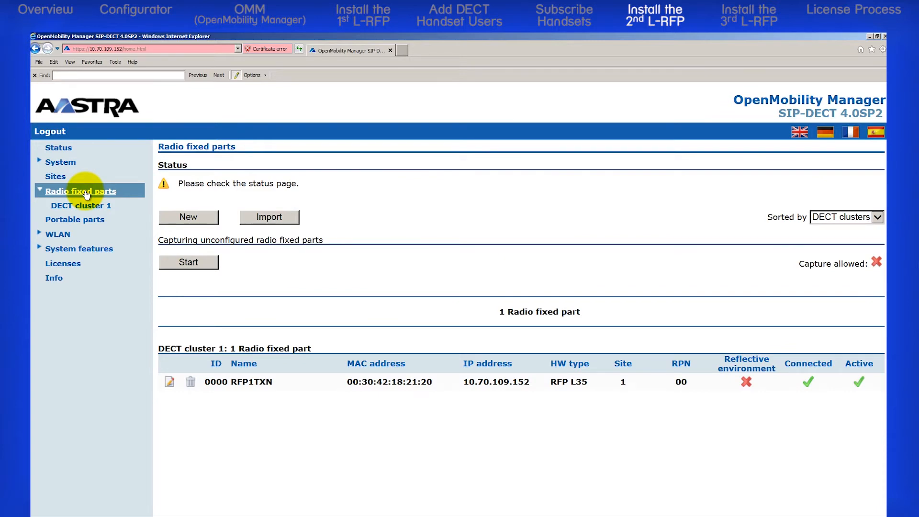
# - Start capturing unconfigured radio fixed parts to detect 00:30:42:18:21:11 at 10.70.109.165
pyautogui.click(188, 262)
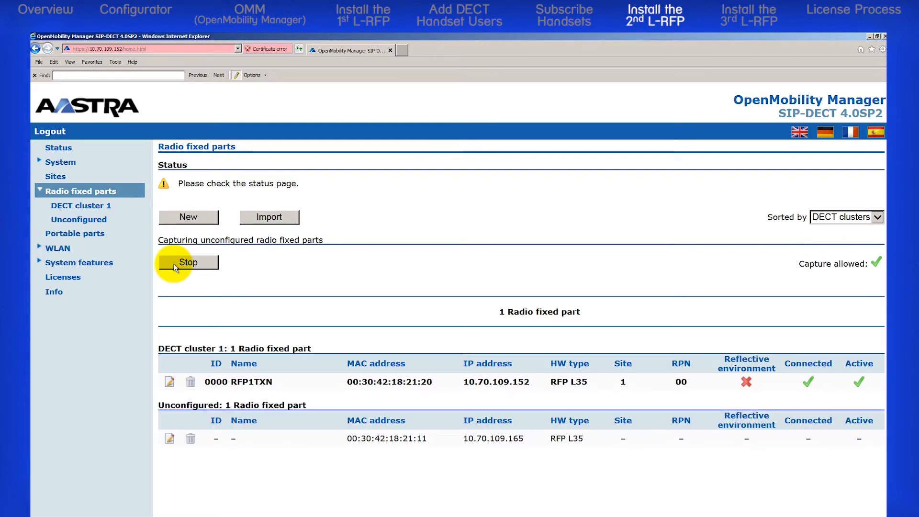
pyautogui.moveTo(129, 435)
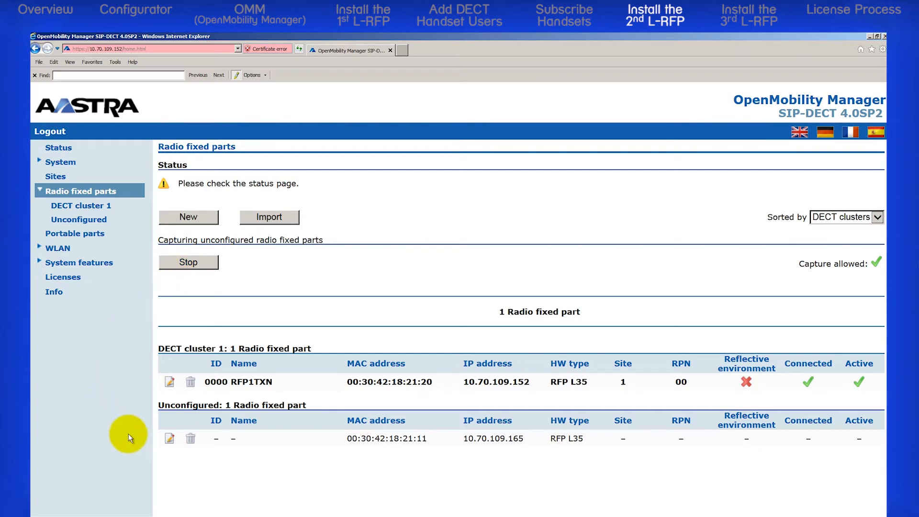
pyautogui.moveTo(145, 441)
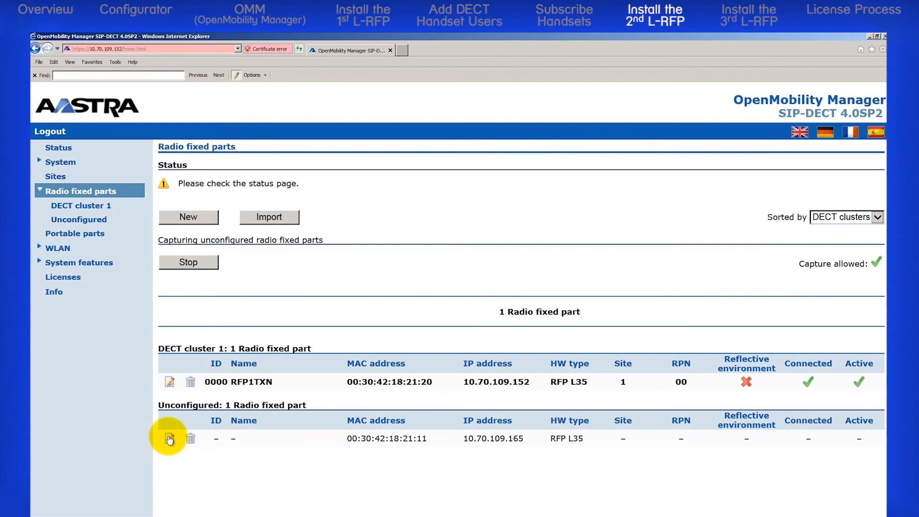
# - Name the captured RFP RFP2TXE, enable DECT in cluster 1 and save it
pyautogui.click(169, 438)
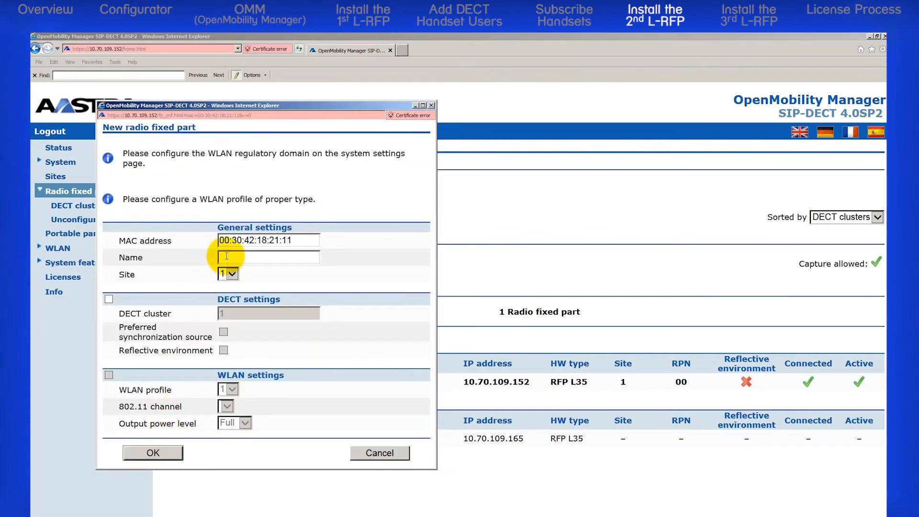
pyautogui.write('RFP2')
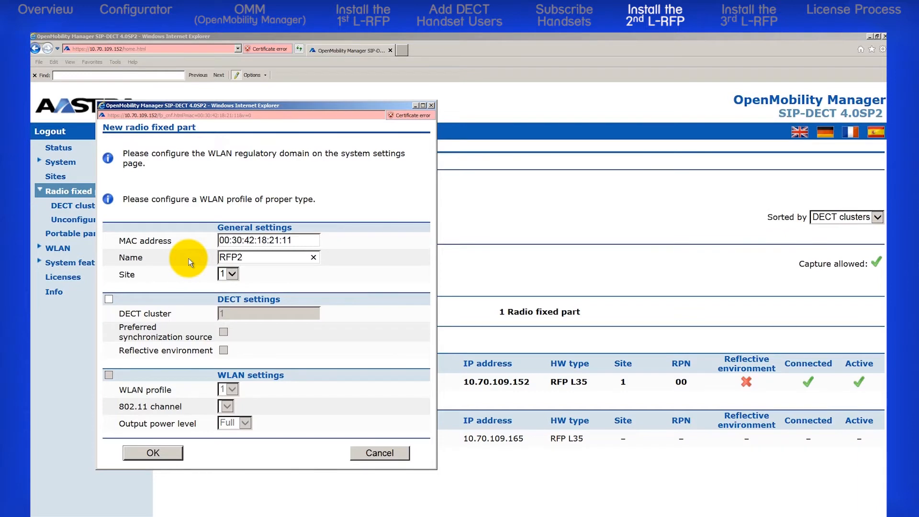
pyautogui.write('TXE')
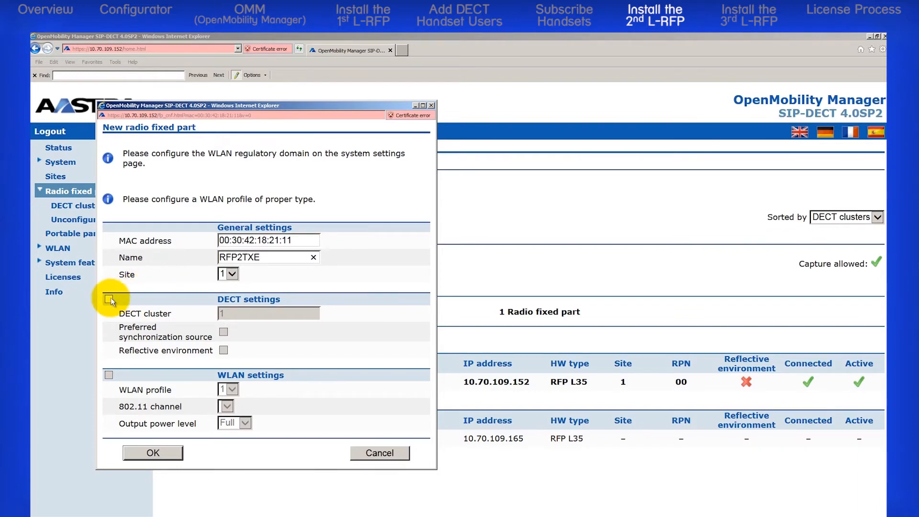
pyautogui.click(109, 300)
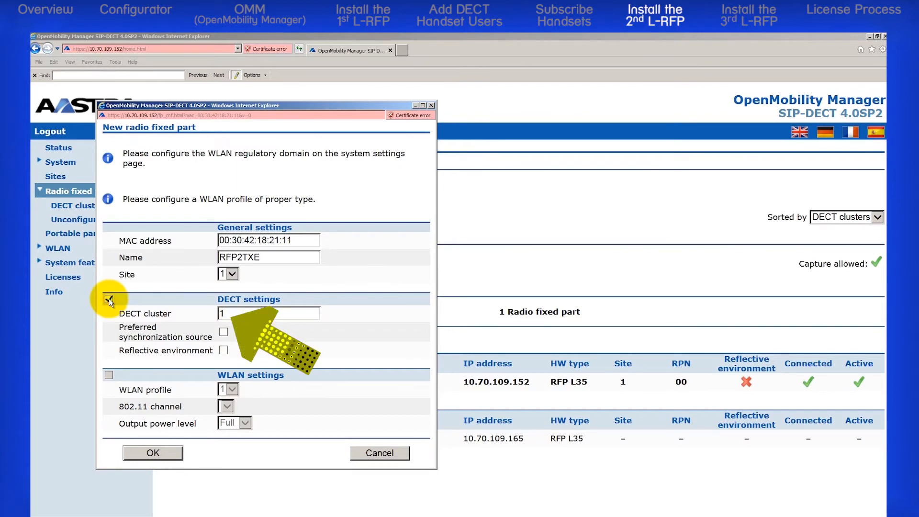
pyautogui.click(108, 298)
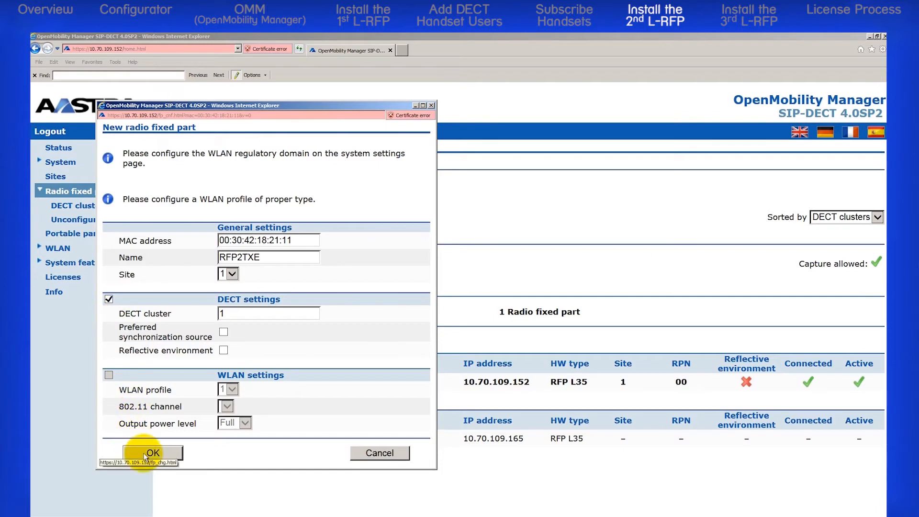
pyautogui.click(153, 452)
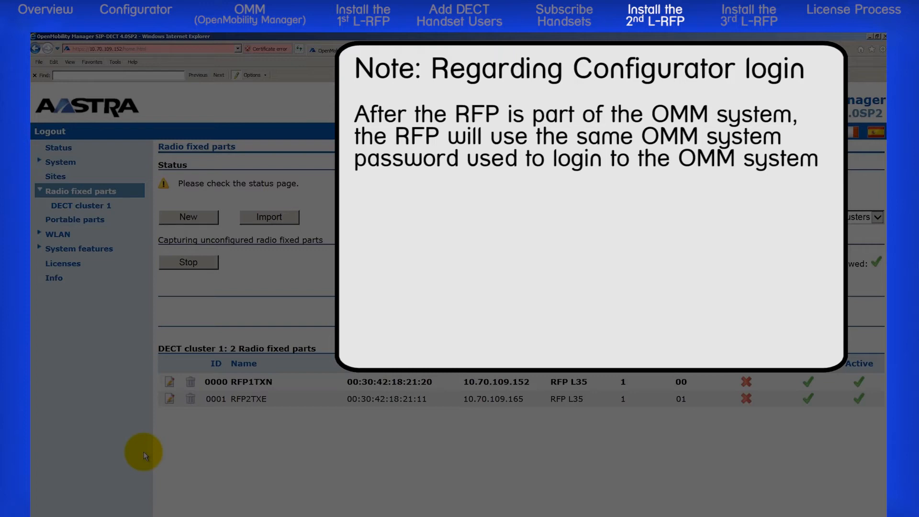
# - Enter the OMM password as the login password for the RFPs
pyautogui.click(82, 191)
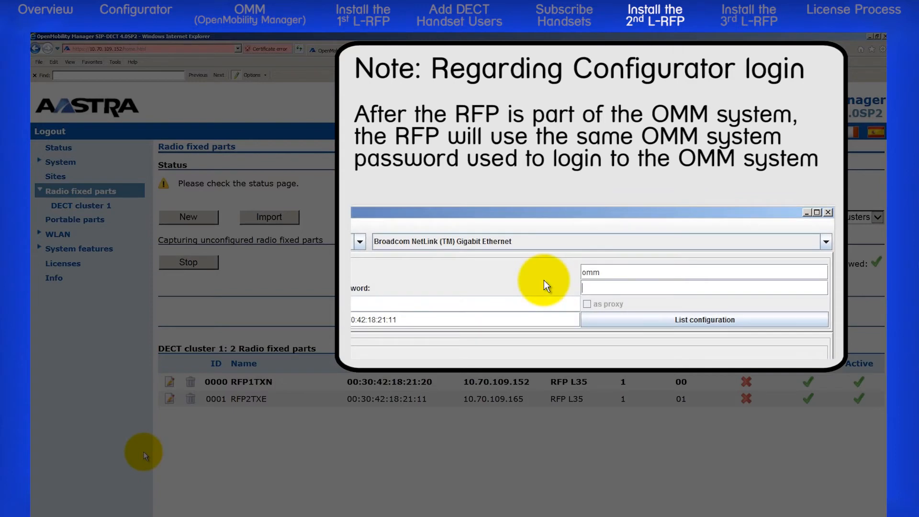
pyautogui.write('••••')
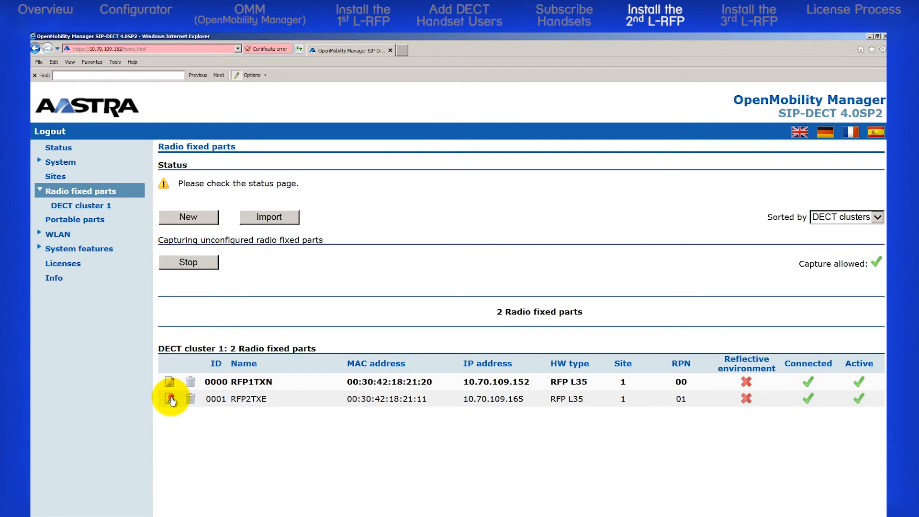
pyautogui.click(170, 399)
pyautogui.write('2')
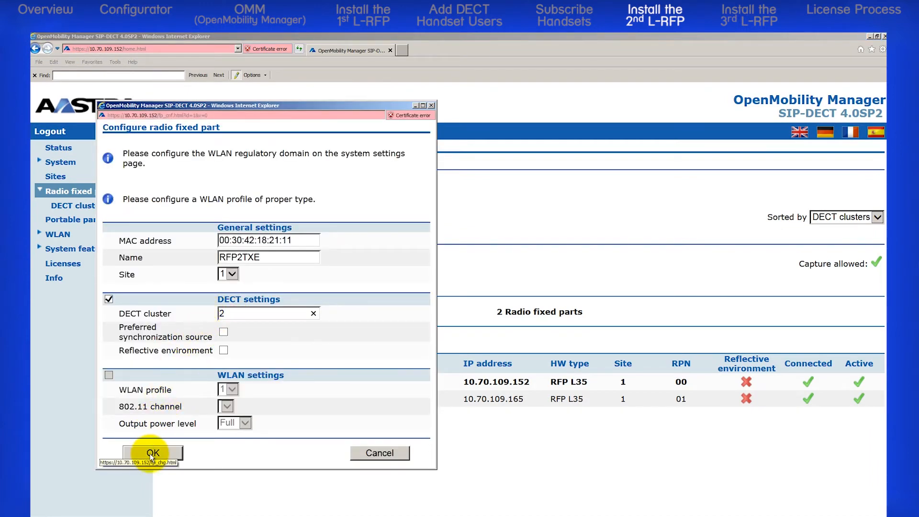
pyautogui.click(152, 454)
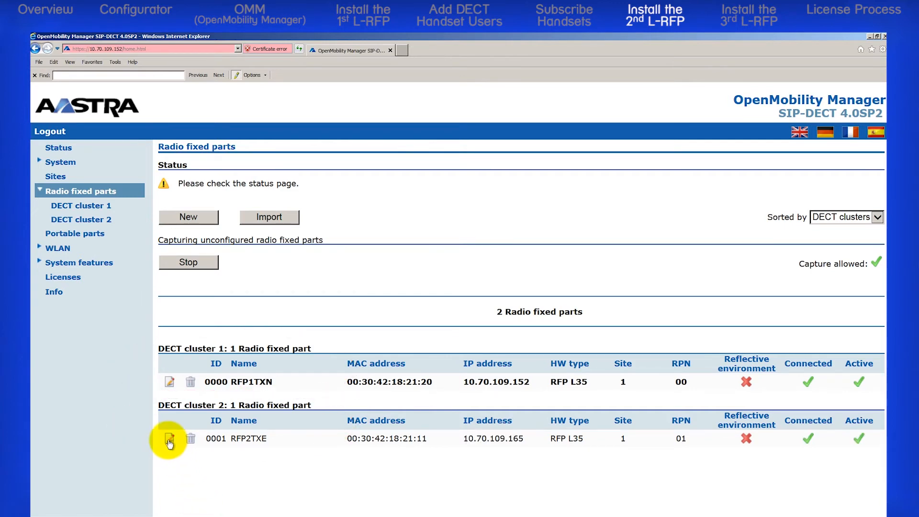
pyautogui.click(169, 438)
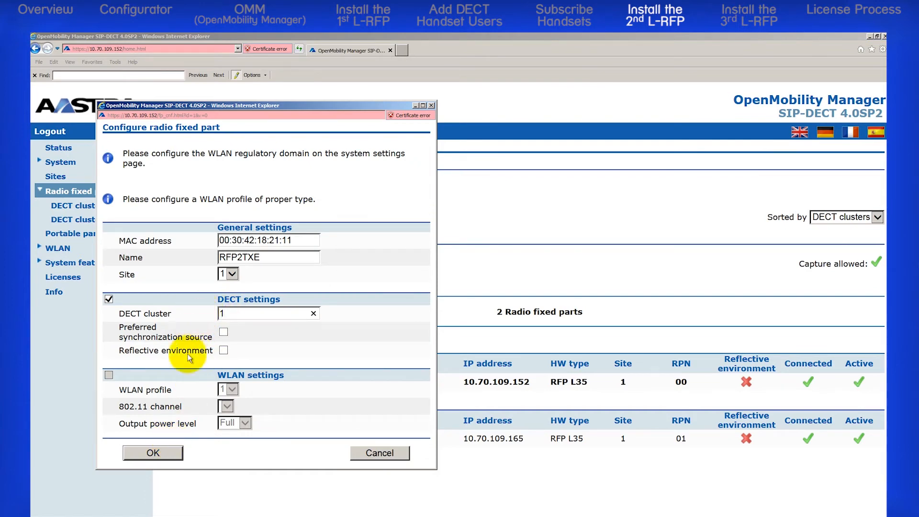
pyautogui.click(152, 452)
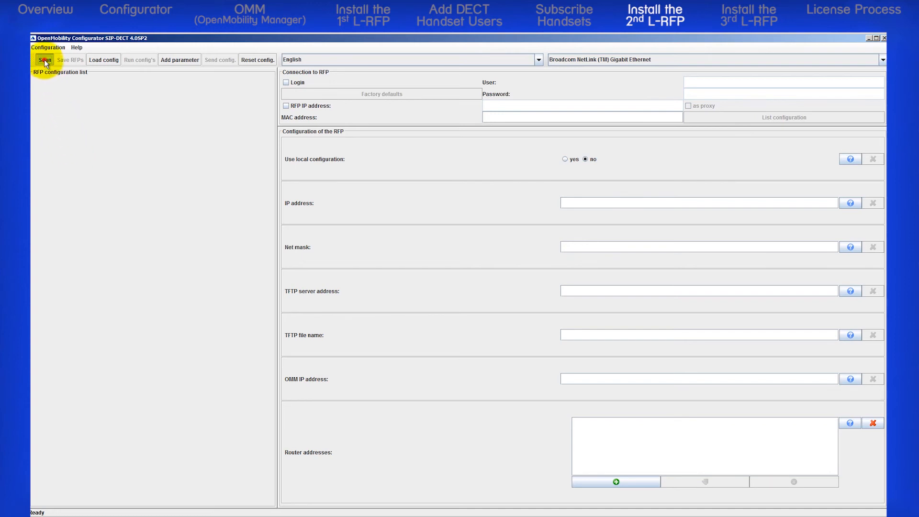
# - Rescan, log in to RFP 00:30:42:18:21:20 as omm and list its configuration
pyautogui.click(45, 60)
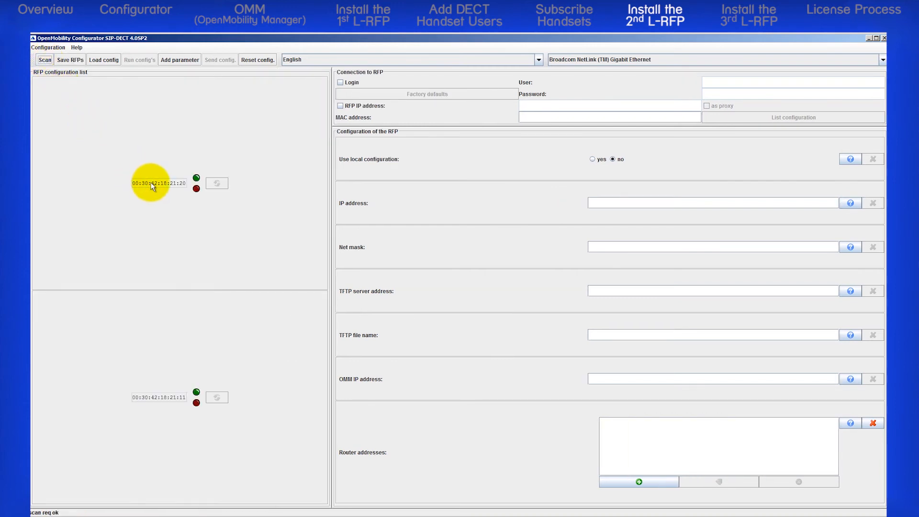
pyautogui.click(158, 183)
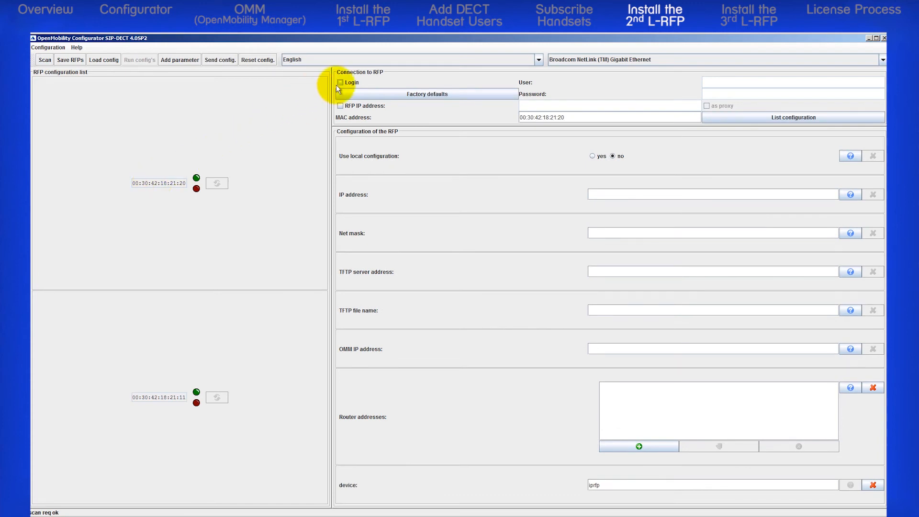
pyautogui.click(339, 82)
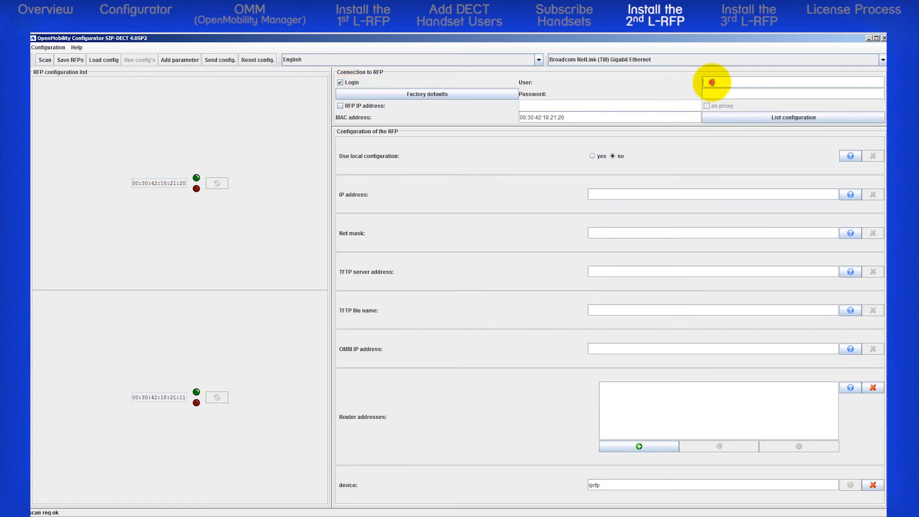
pyautogui.write('omm')
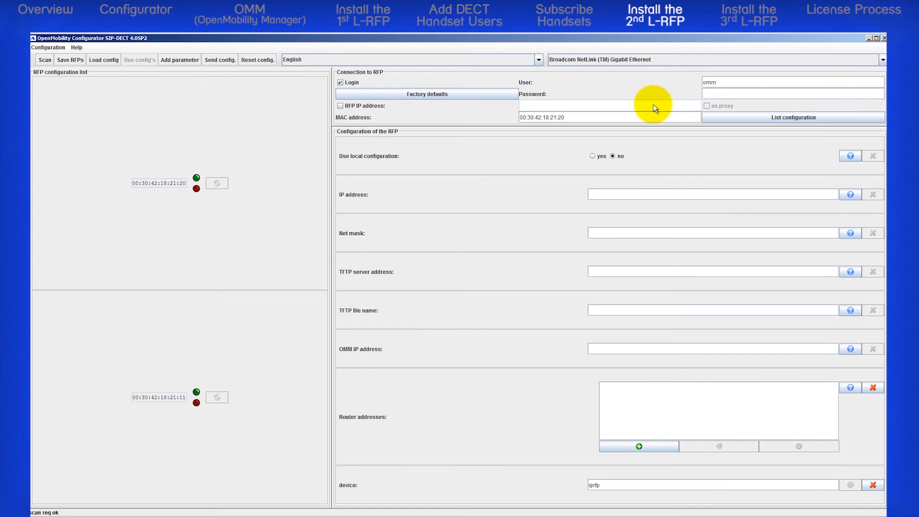
pyautogui.write('•')
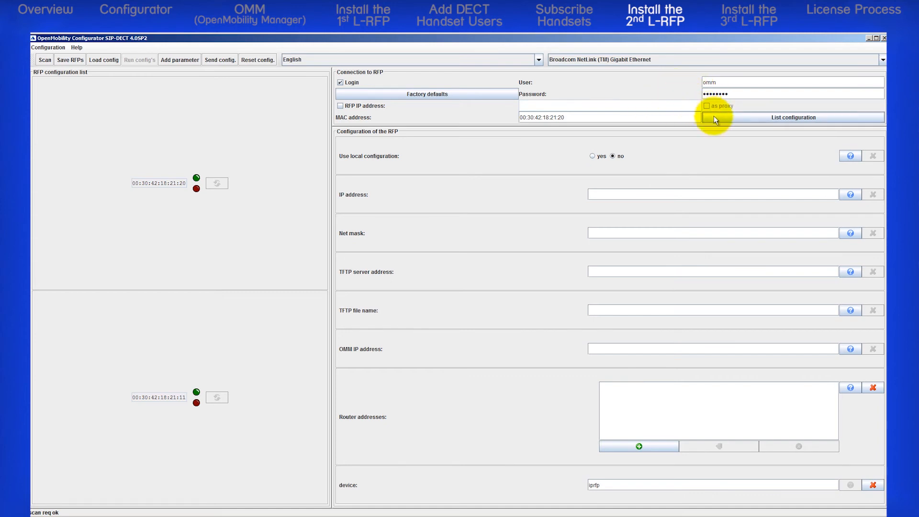
pyautogui.click(792, 118)
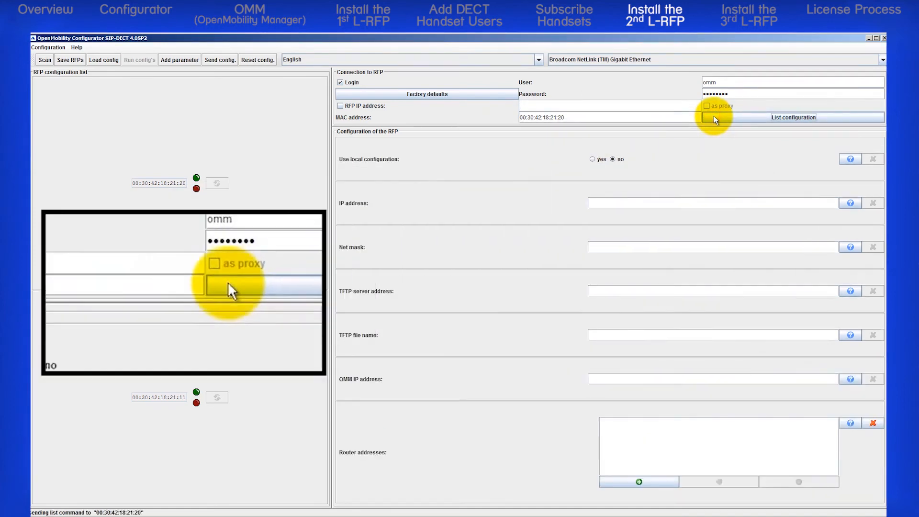
pyautogui.click(792, 117)
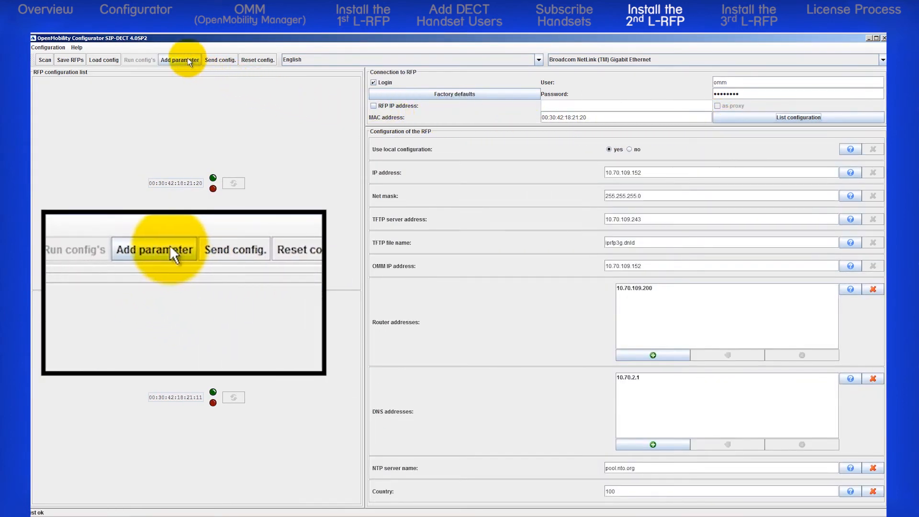
# - Add a 2nd OMM IP address parameter of 10.70.109.165 to RFP 21:20 and send the configuration
pyautogui.click(180, 59)
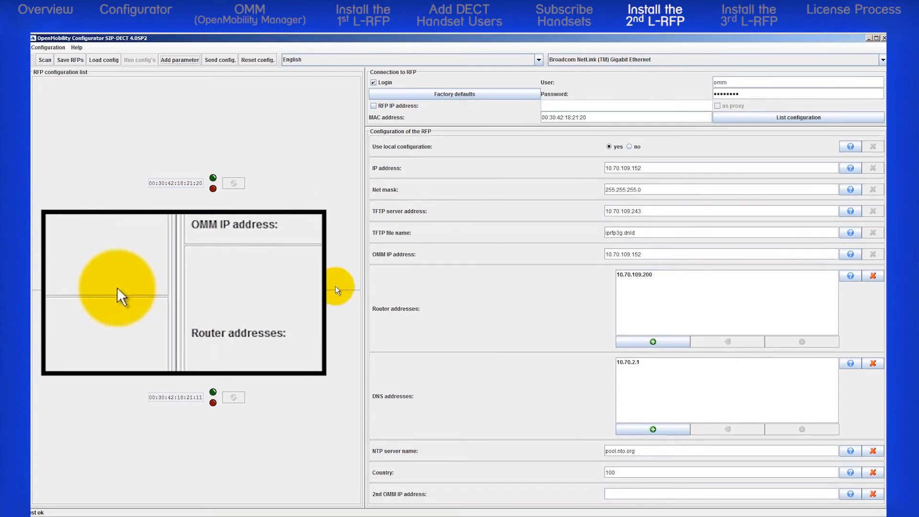
pyautogui.click(720, 494)
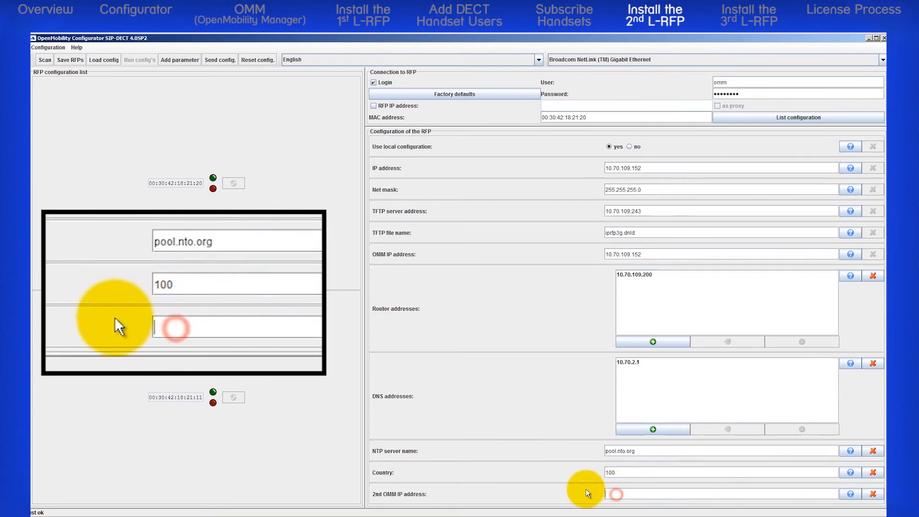
pyautogui.write('10.')
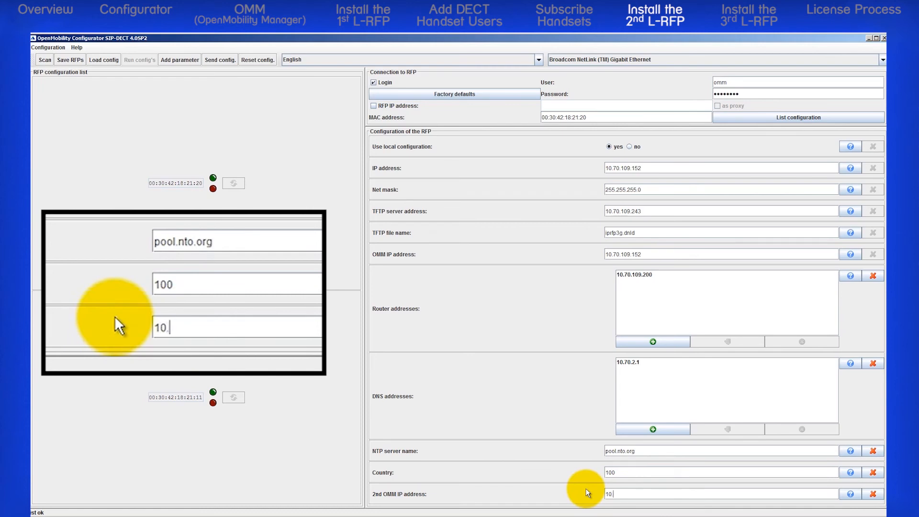
pyautogui.write('70.109.1')
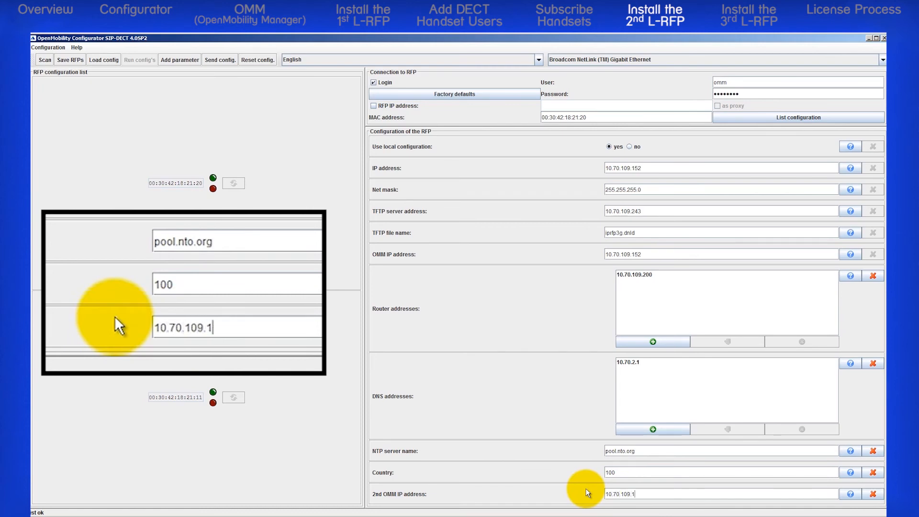
pyautogui.write('65')
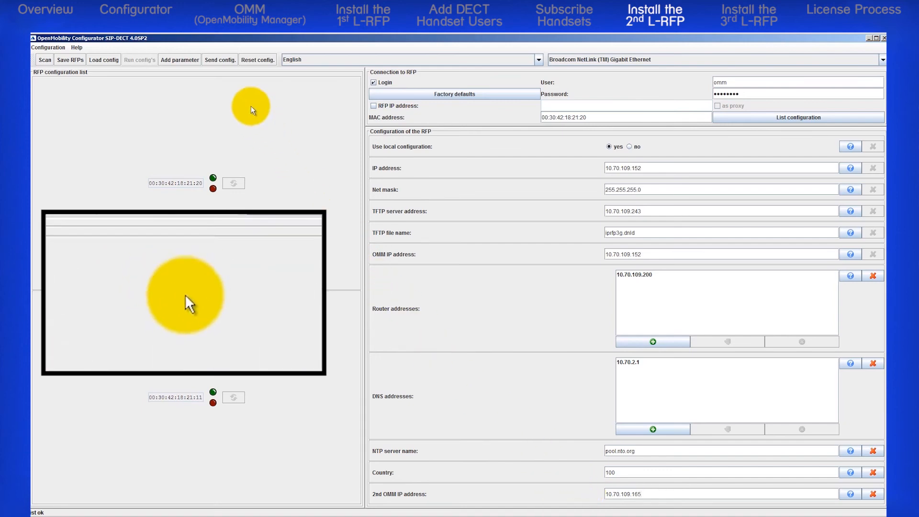
pyautogui.click(219, 59)
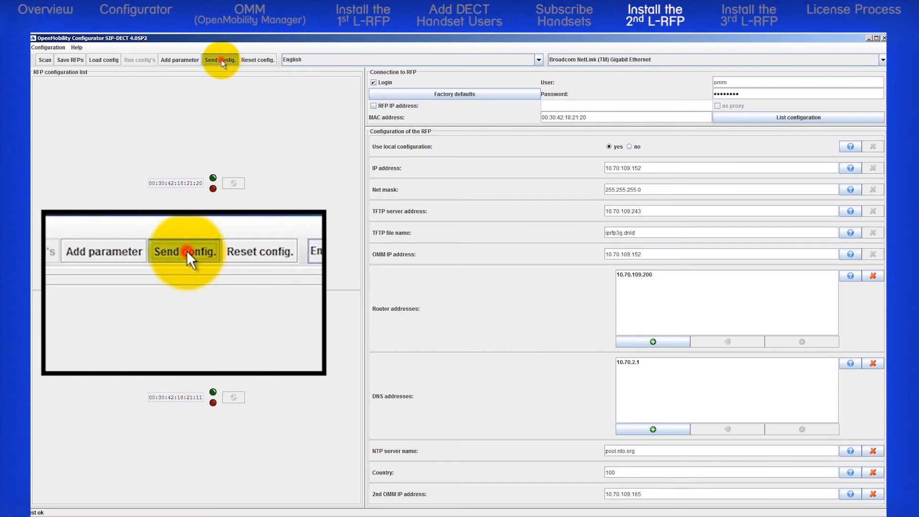
pyautogui.click(220, 60)
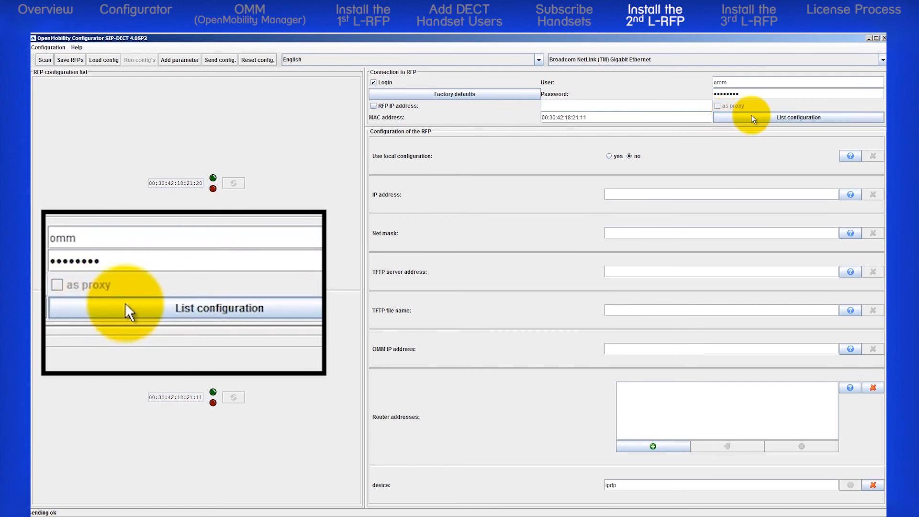
# - Load RFP 00:30:42:18:21:11's configuration and begin entering a 2nd OMM IP address parameter
pyautogui.click(797, 117)
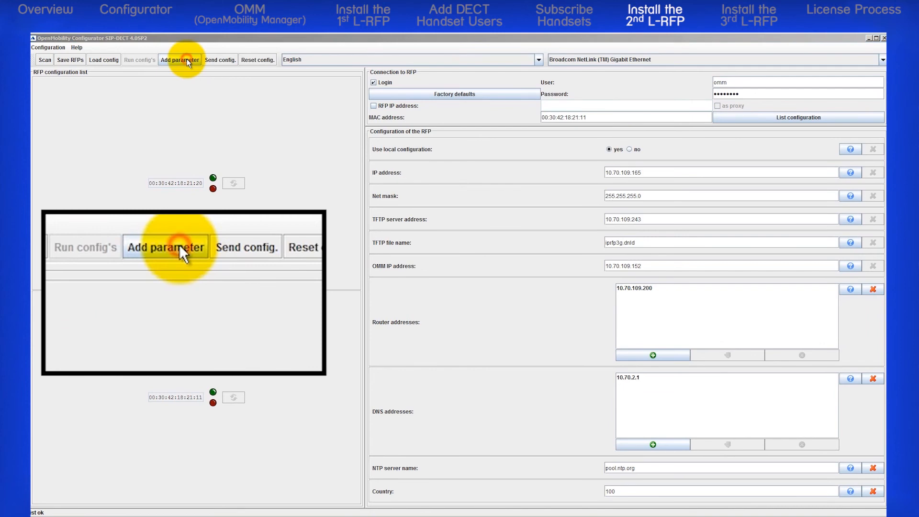
pyautogui.click(179, 60)
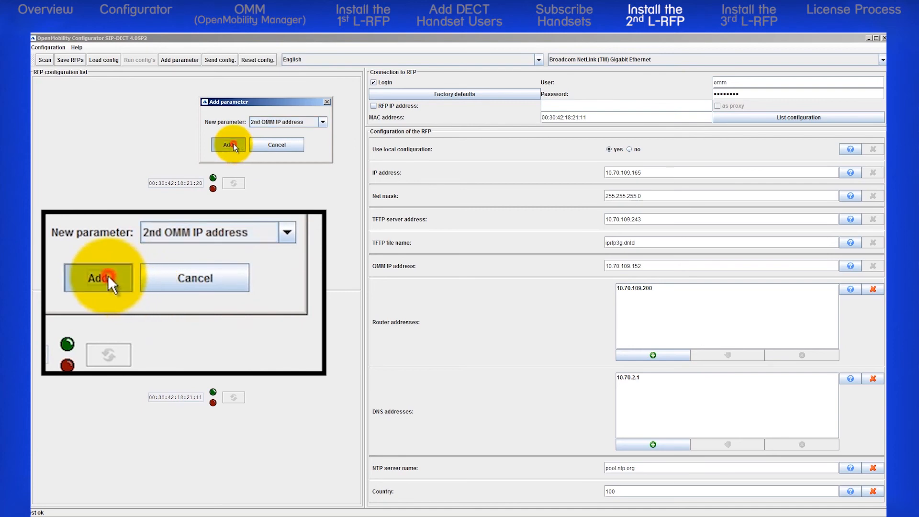
pyautogui.click(230, 145)
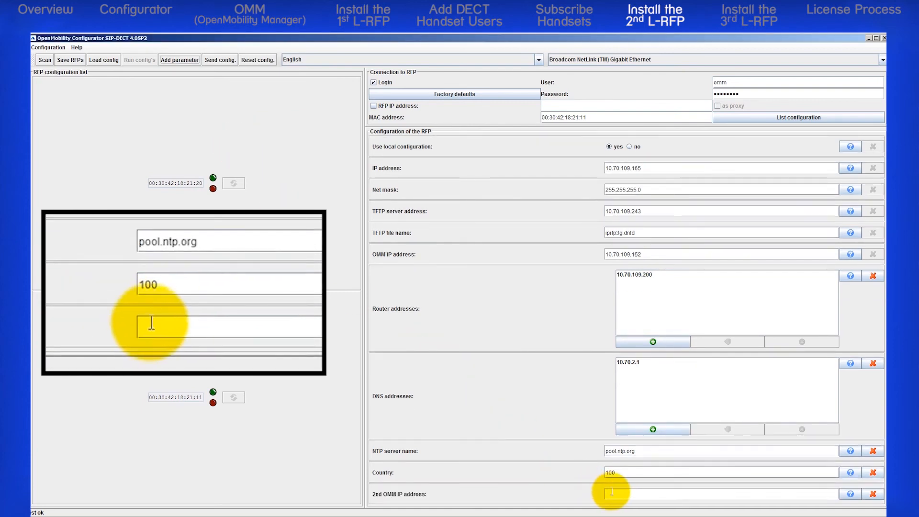
pyautogui.write('1')
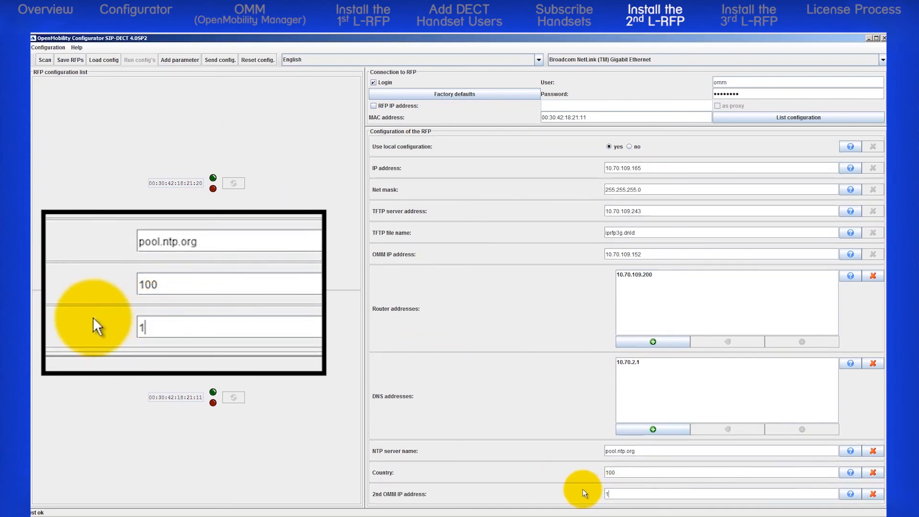